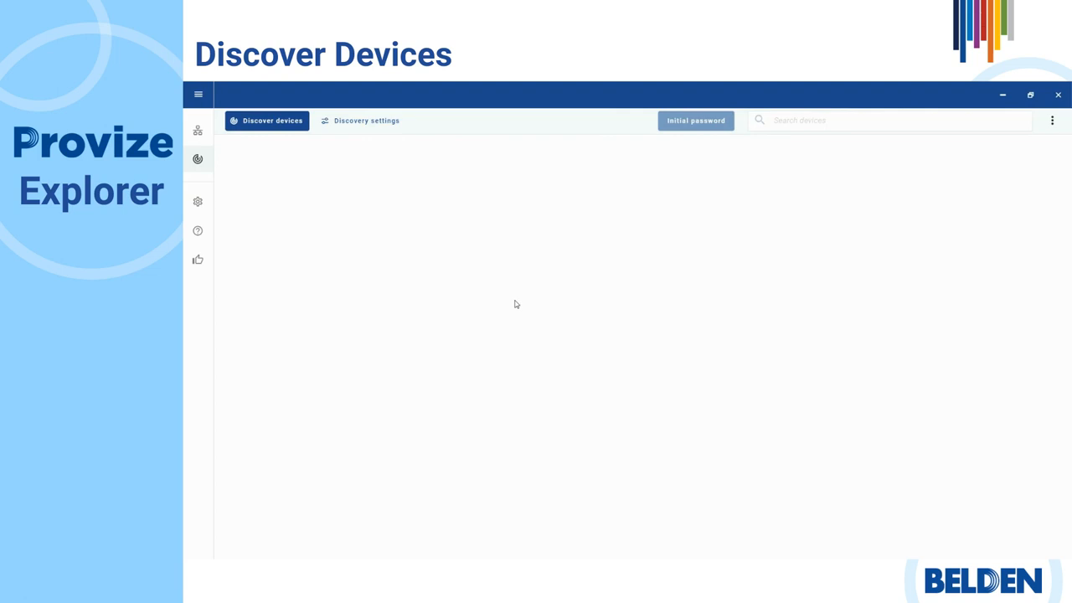
Step: Open Discovery settings to show the Ethernet and Wi-Fi interfaces available for scanning
click(366, 120)
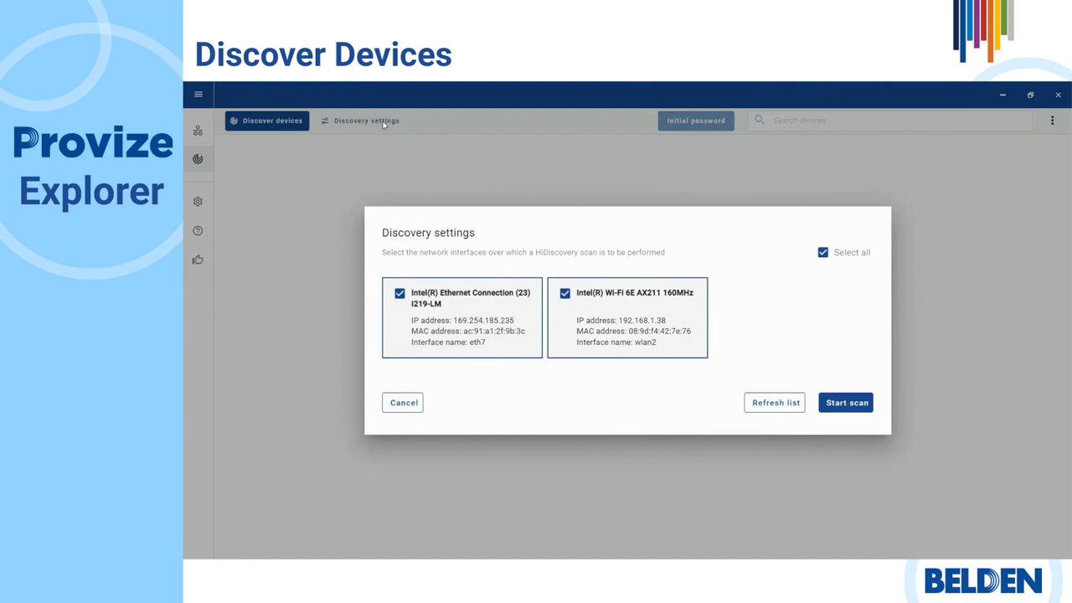
mouse_move(540, 272)
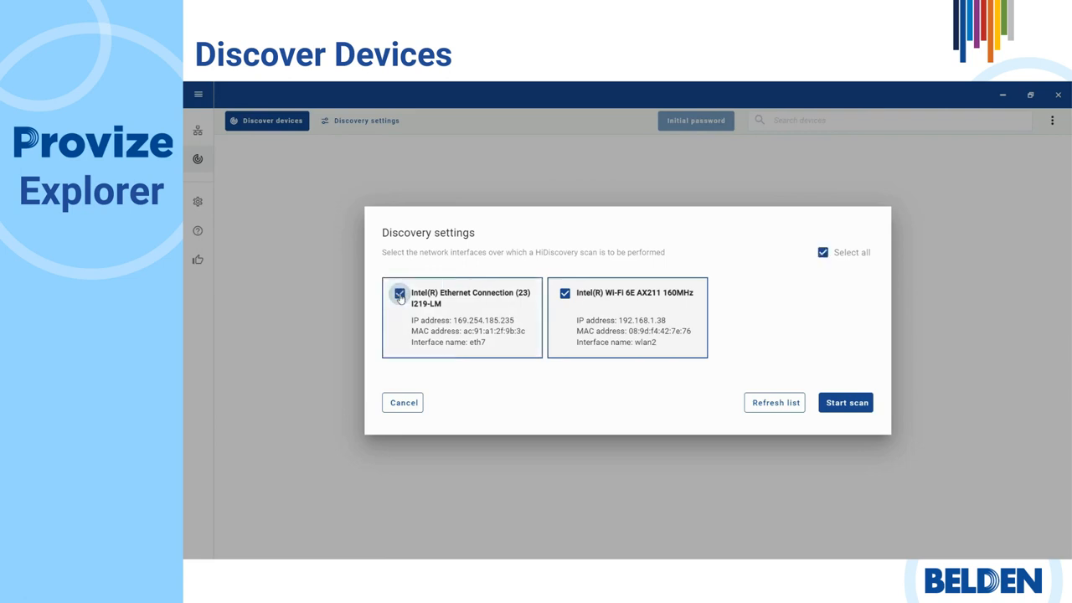
Step: Uncheck the Wi-Fi 6E AX211 interface so only Ethernet eth7 stays selected
click(565, 292)
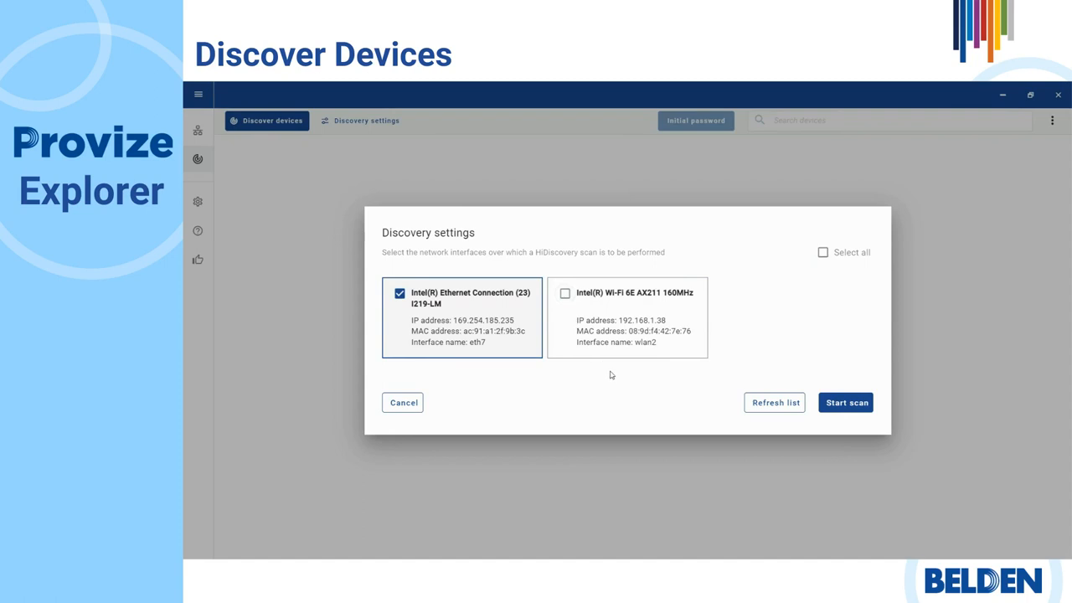
mouse_move(789, 326)
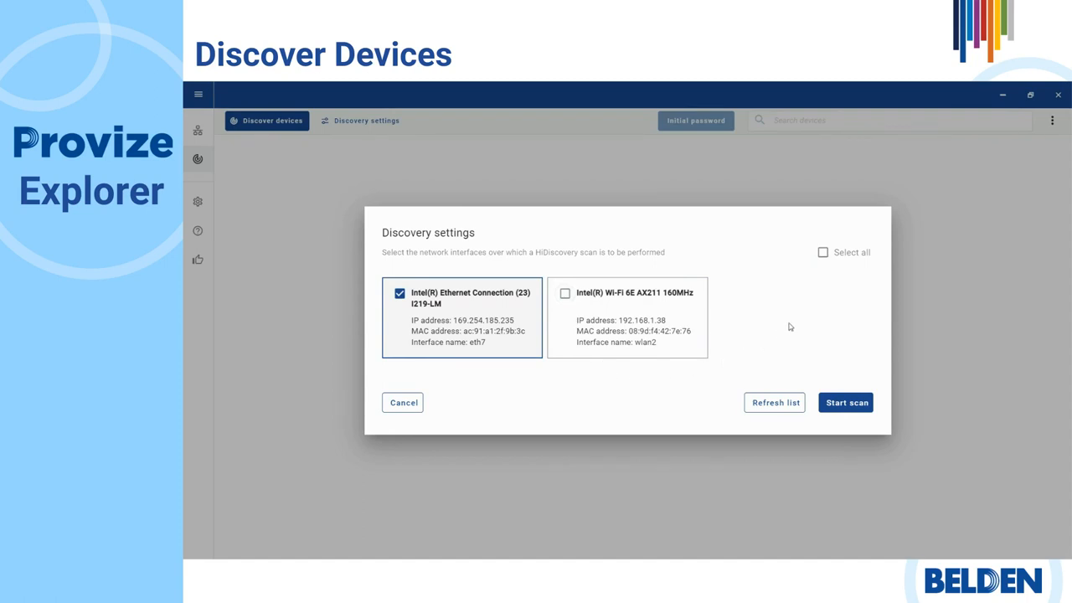
click(823, 252)
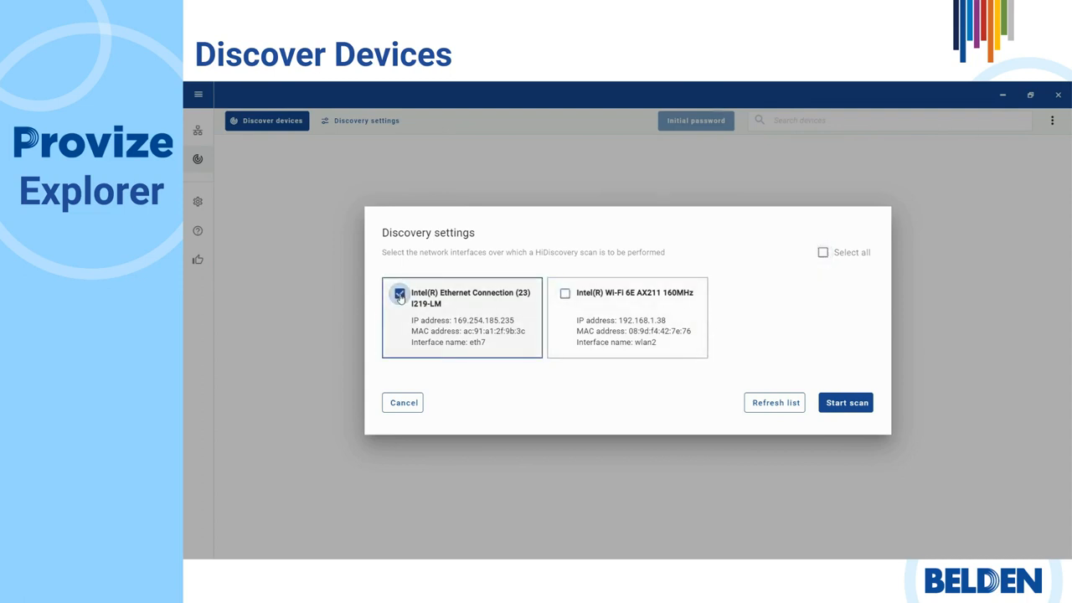
click(399, 293)
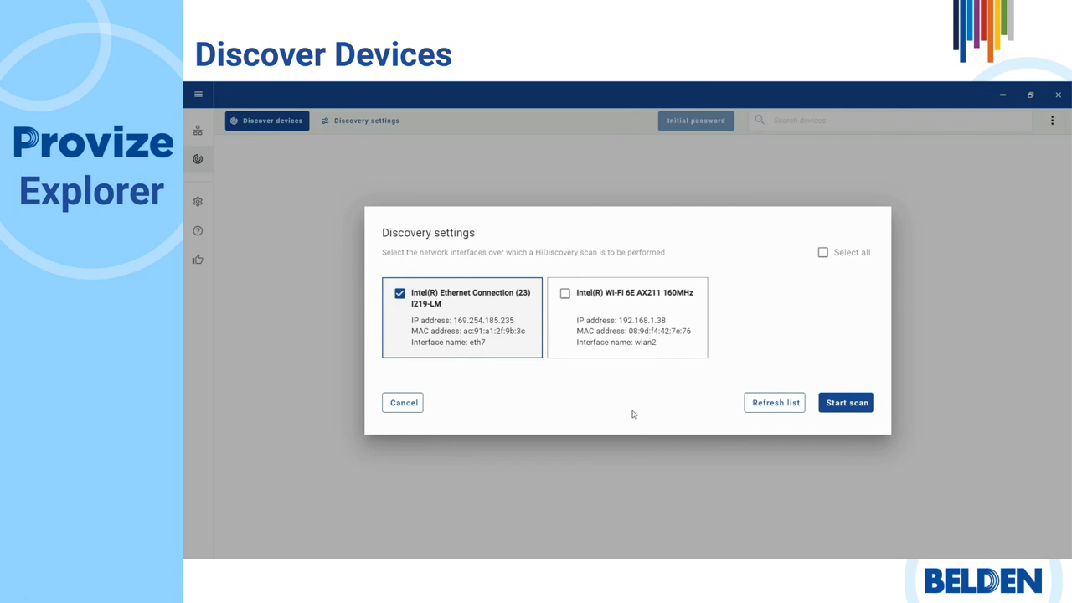
mouse_move(724, 415)
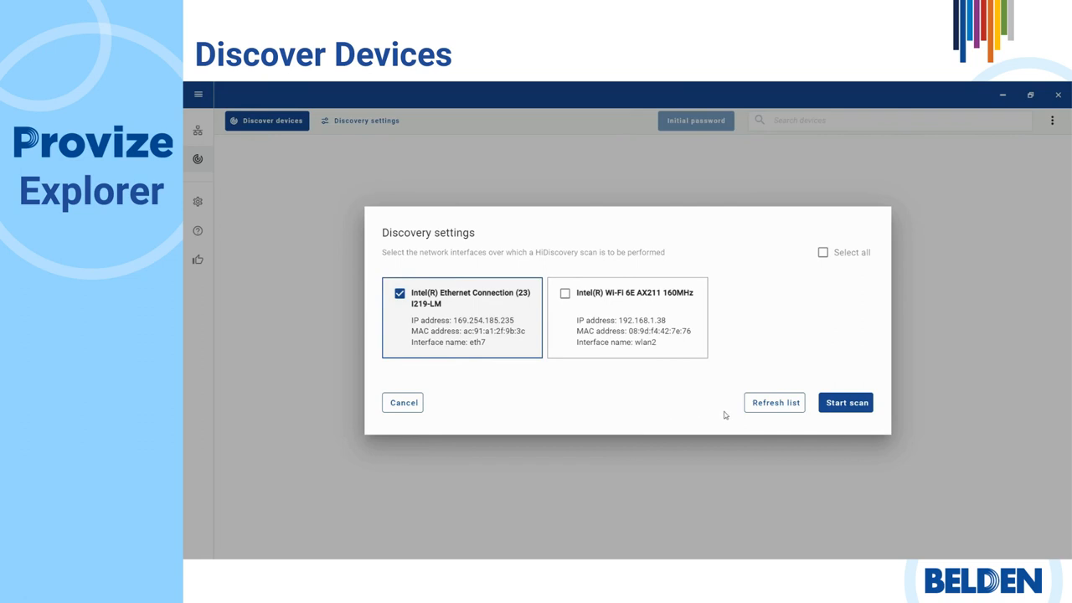
click(774, 403)
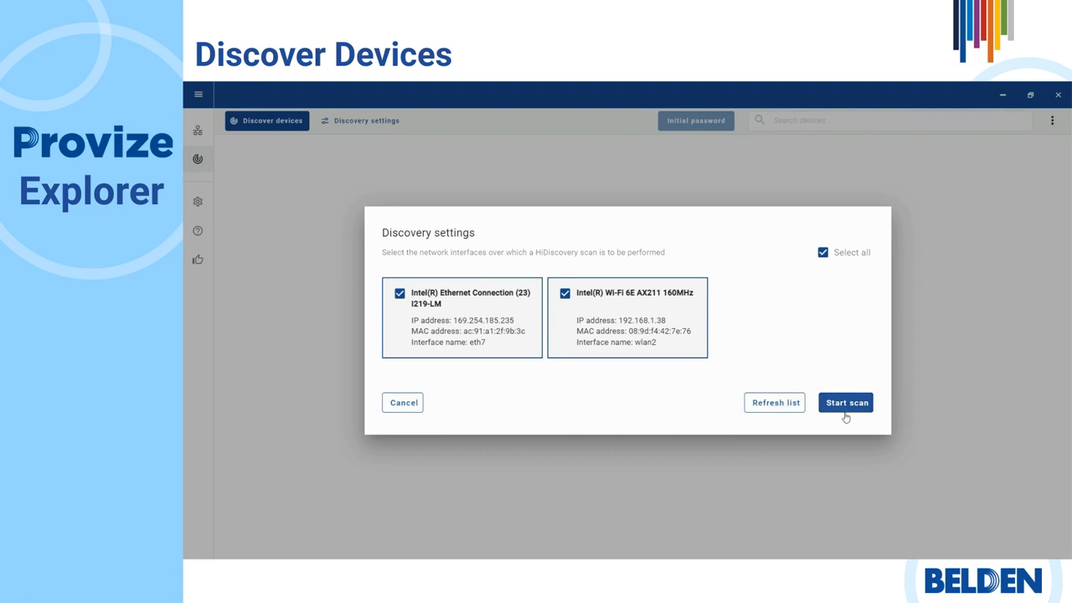
mouse_move(409, 416)
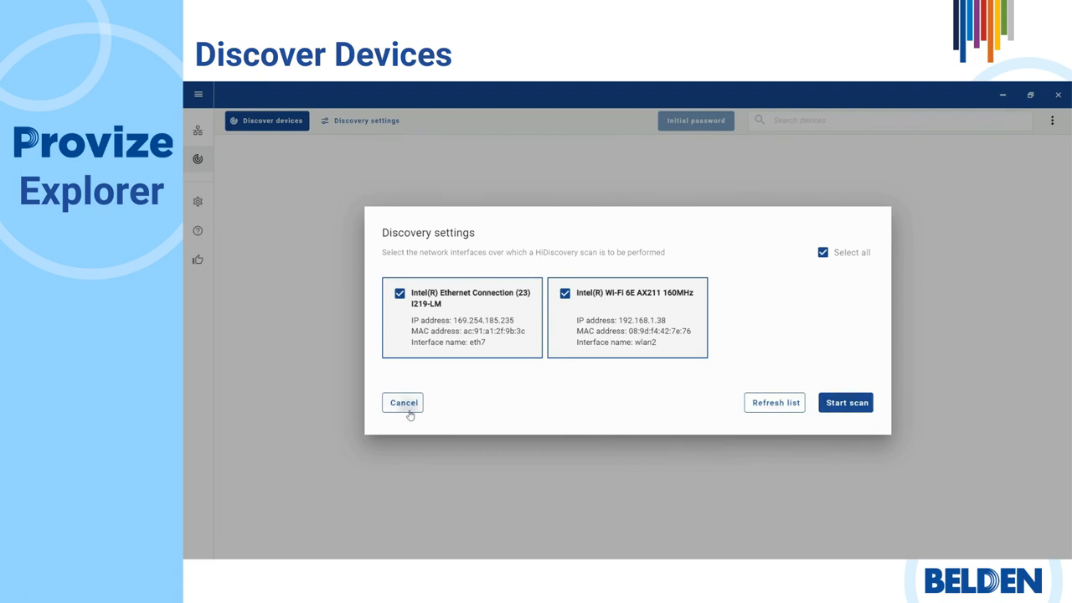
Step: Start device discovery across both Ethernet and Wi-Fi interfaces
click(844, 402)
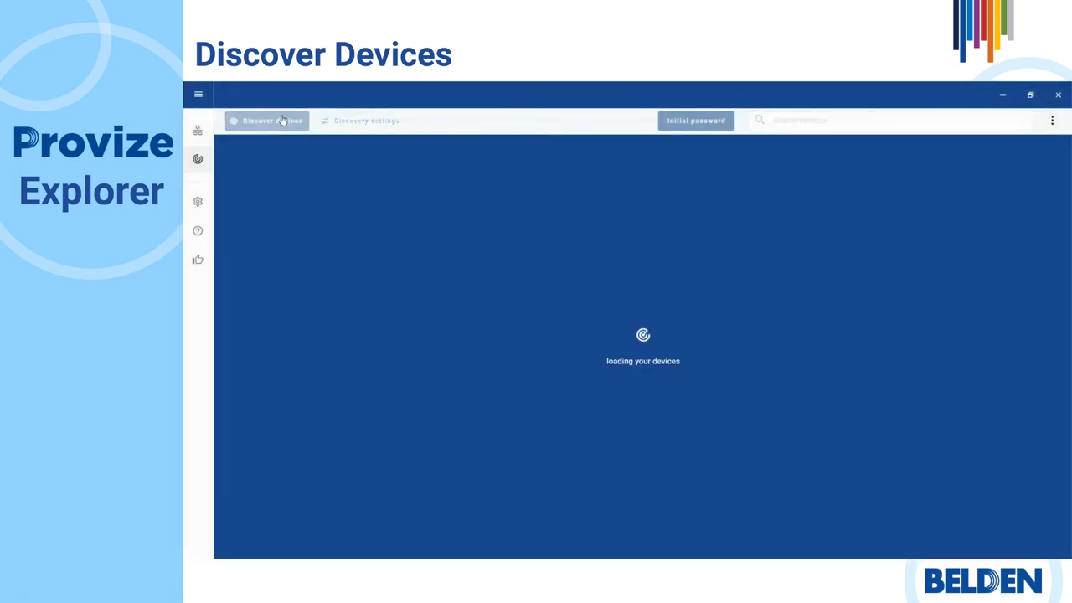